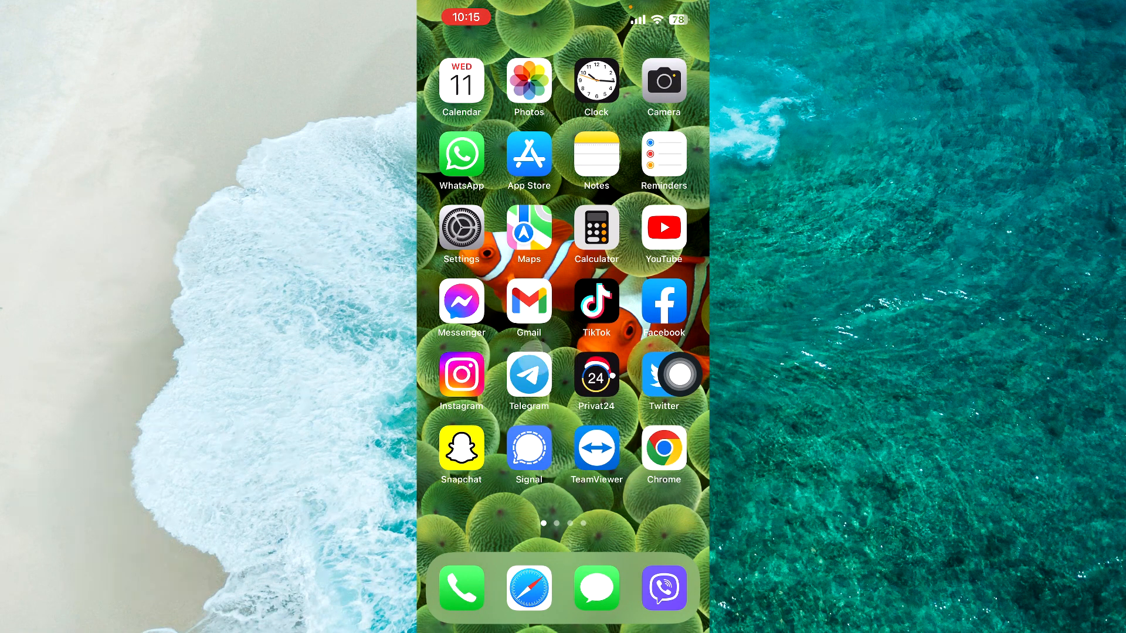
Step: Launch Settings from the home screen and scroll down to the Mail entry
{"action": "left_click", "coordinate": [461, 226]}
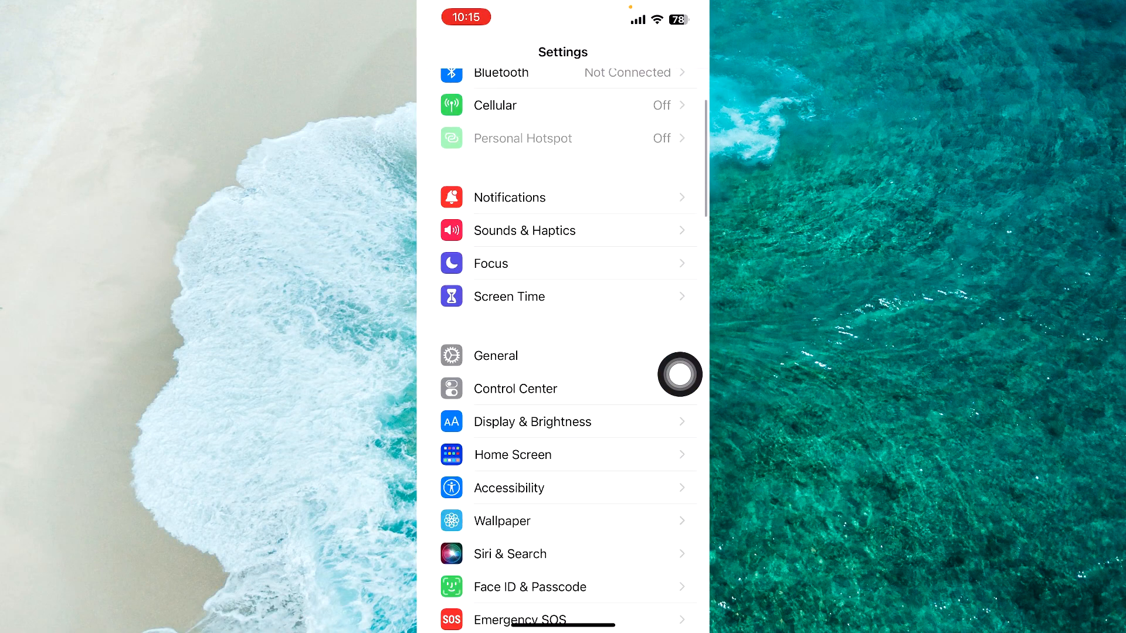
{"action": "scroll", "scroll_direction": "down", "scroll_amount": 3}
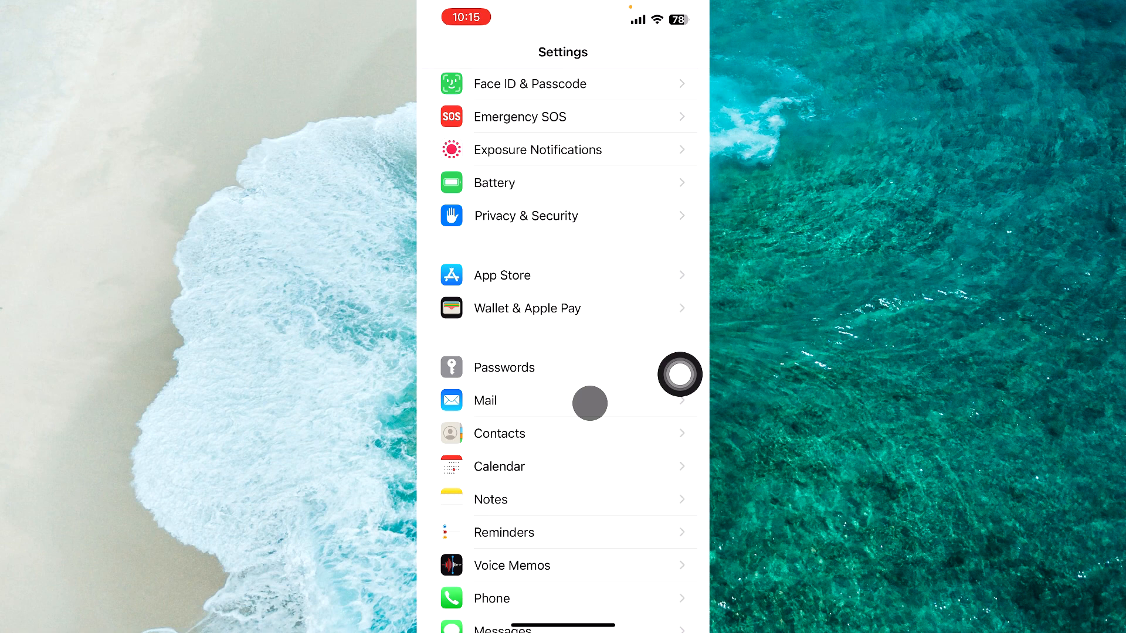
Step: Go into Mail settings and its Accounts page listing iCloud and Gmail accounts
{"action": "left_click", "coordinate": [484, 400]}
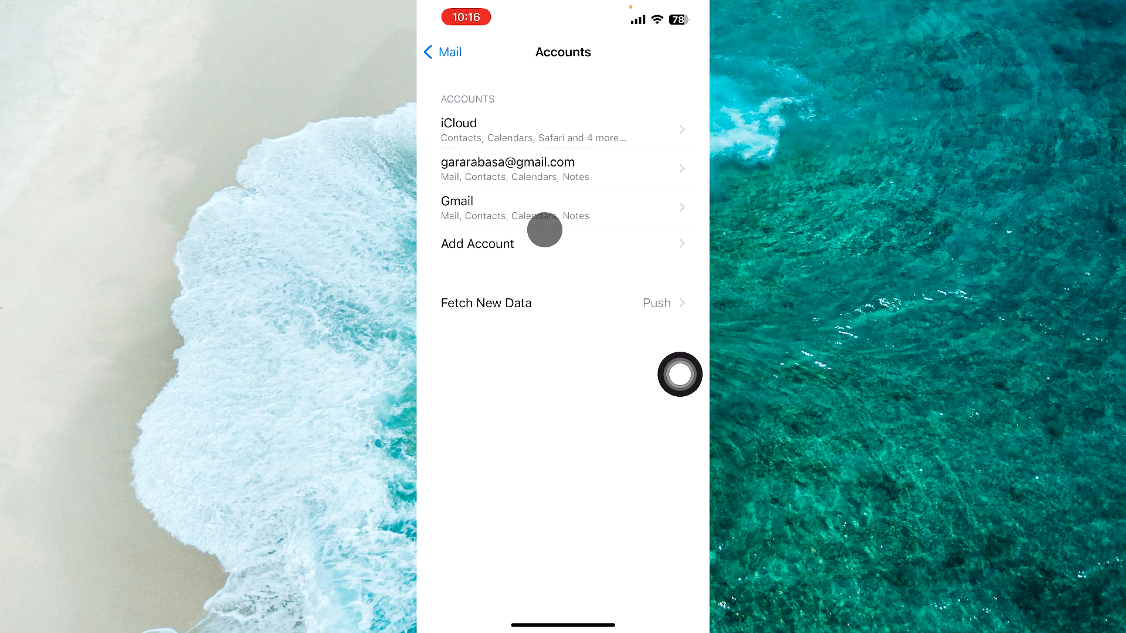
Step: Switch Mail off for the gmail.com-address account, leaving Contacts, Calendars and Notes on
{"action": "left_click", "coordinate": [506, 162]}
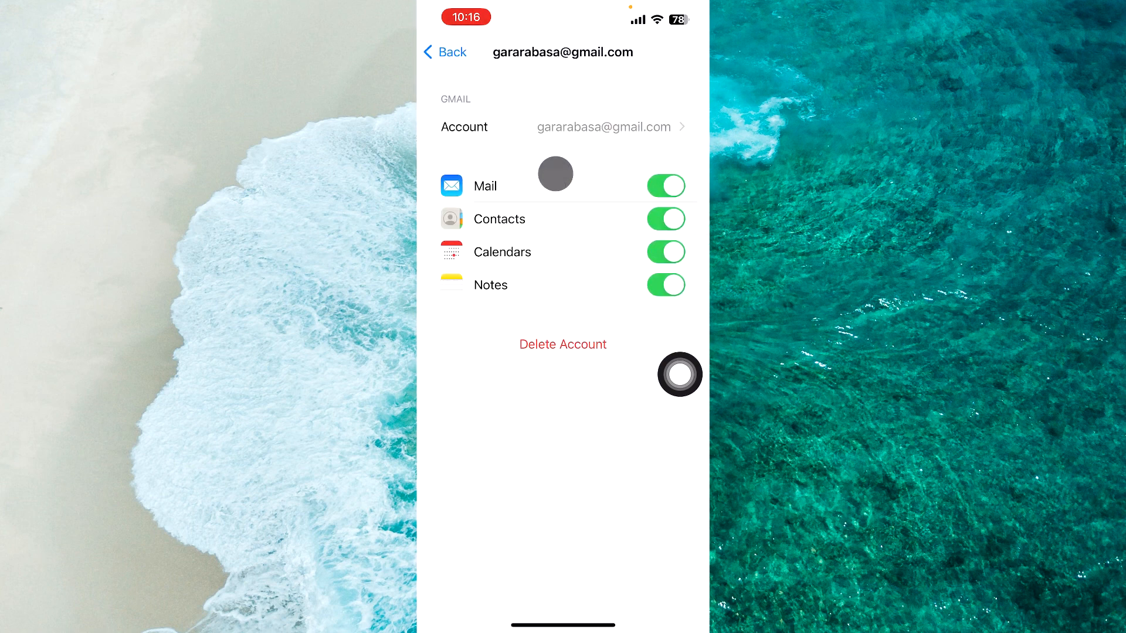
{"action": "left_click", "coordinate": [665, 185]}
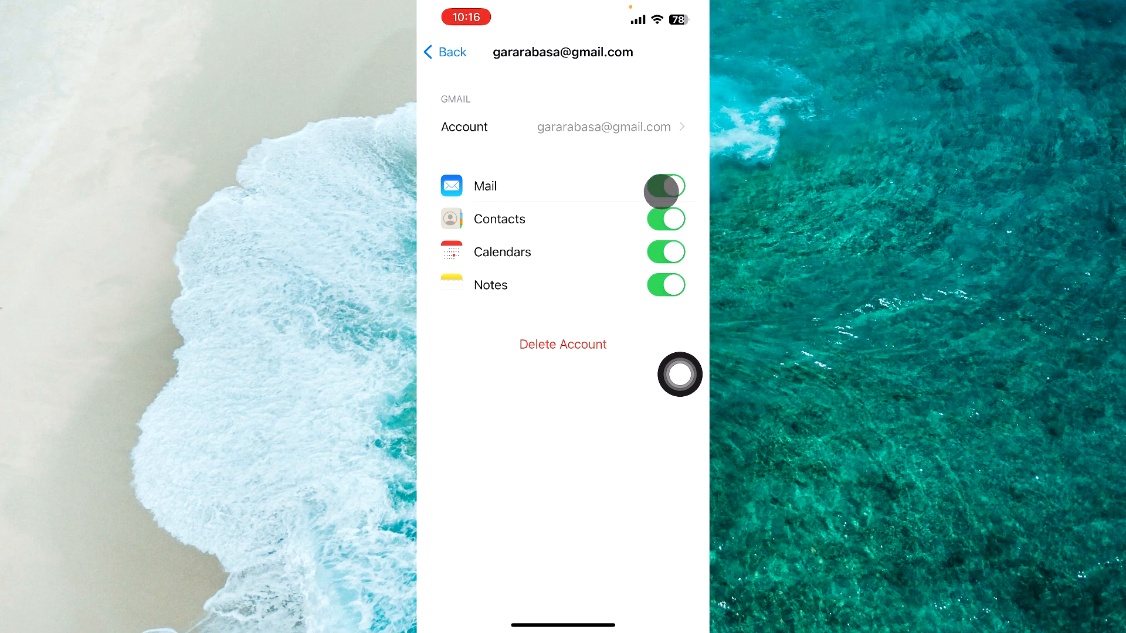
{"action": "left_click", "coordinate": [664, 185]}
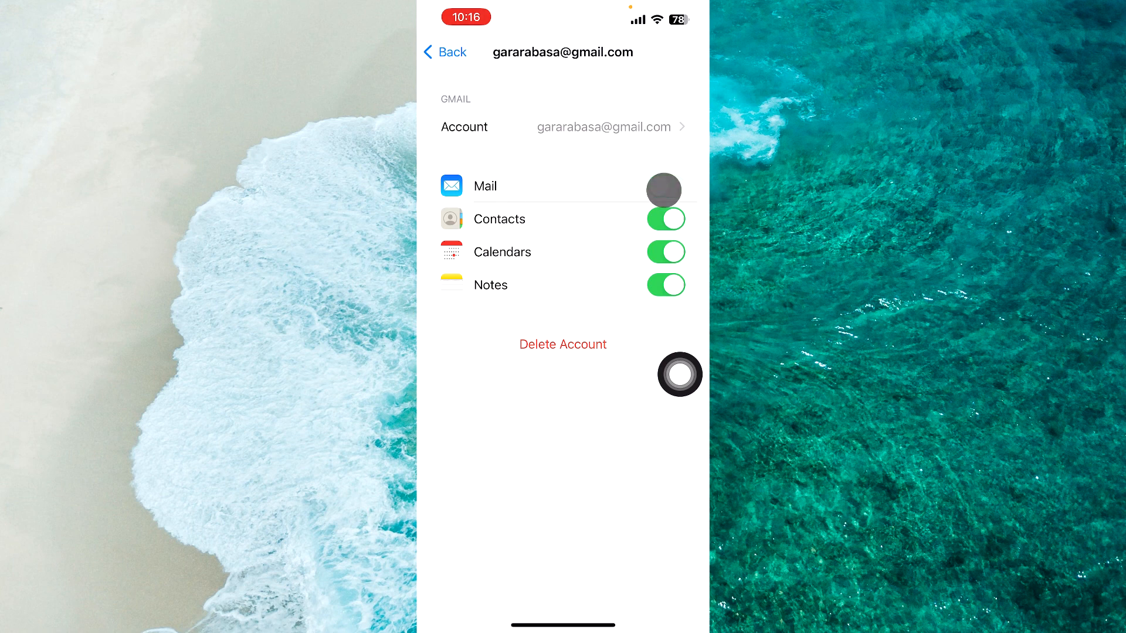
{"action": "left_click", "coordinate": [665, 186]}
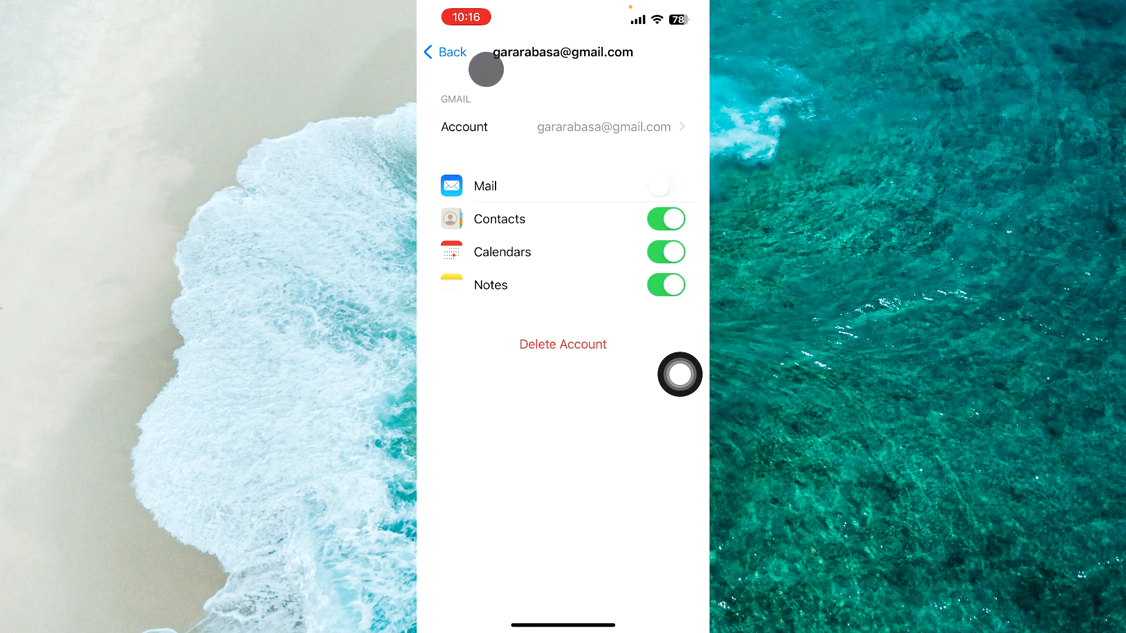
Step: Switch Mail off for the second Gmail account as well and return to Accounts
{"action": "left_click", "coordinate": [446, 51]}
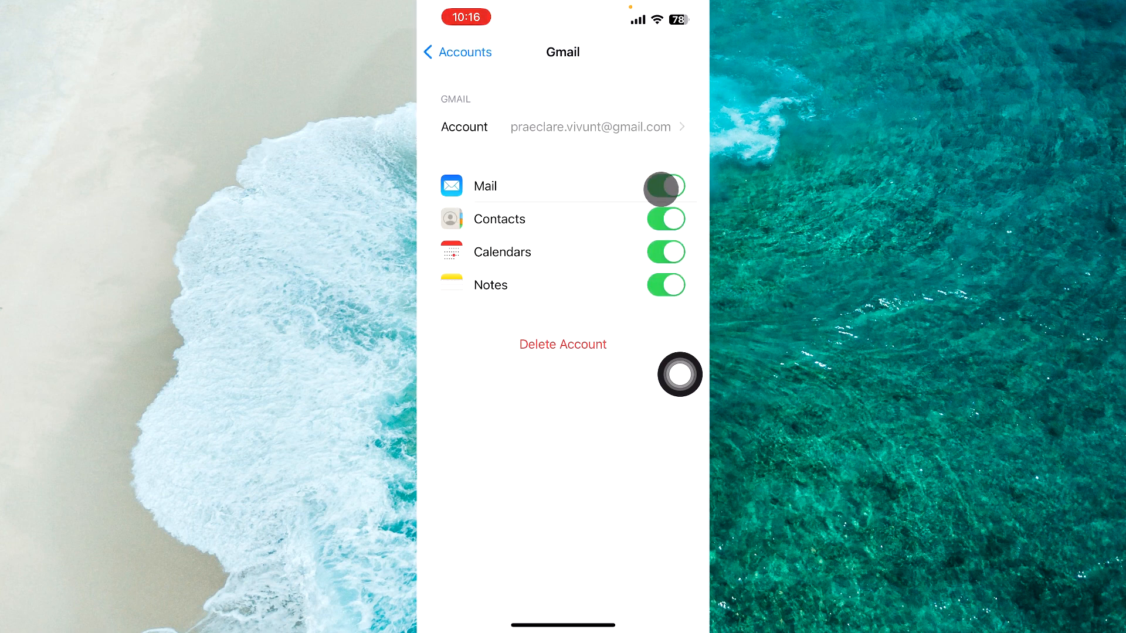
{"action": "left_click", "coordinate": [665, 186]}
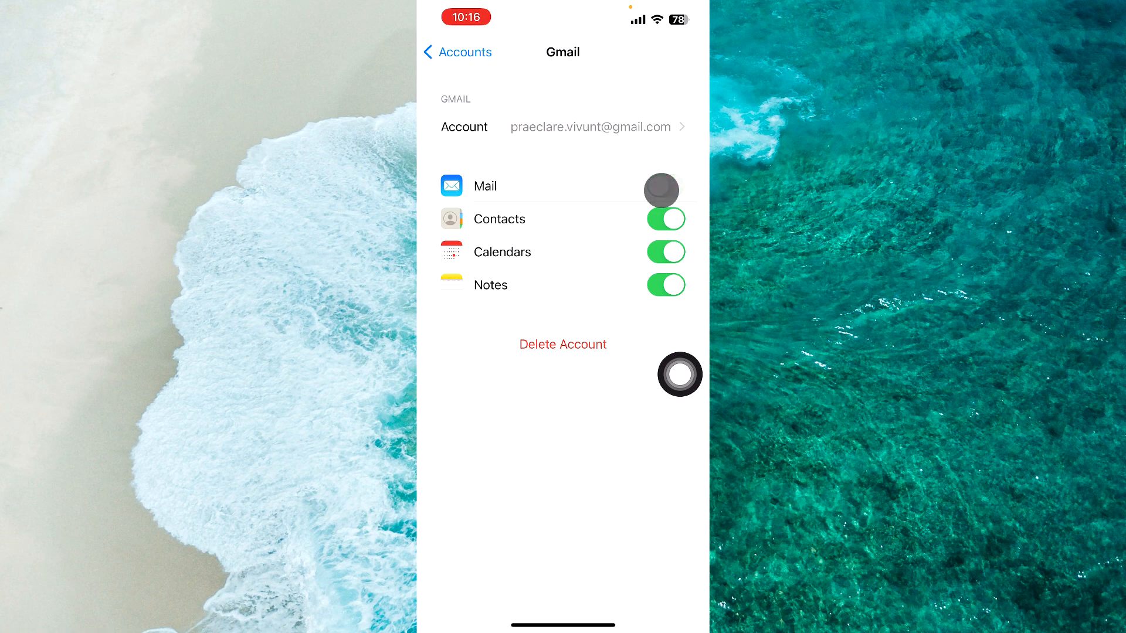
{"action": "left_click", "coordinate": [457, 52]}
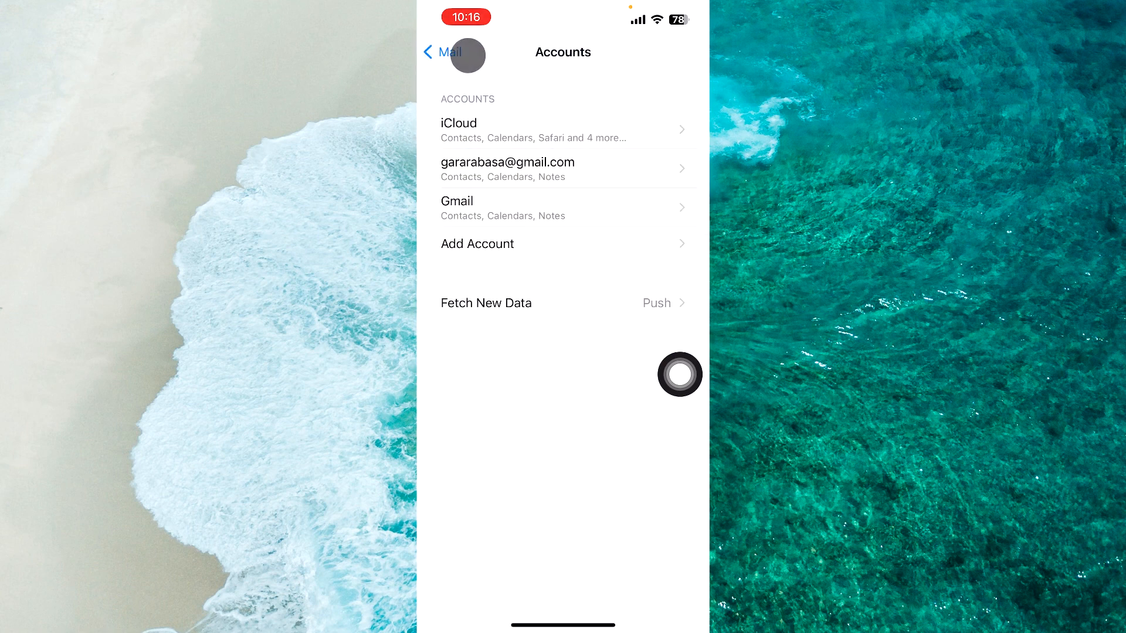
{"action": "mouse_move", "coordinate": [602, 170]}
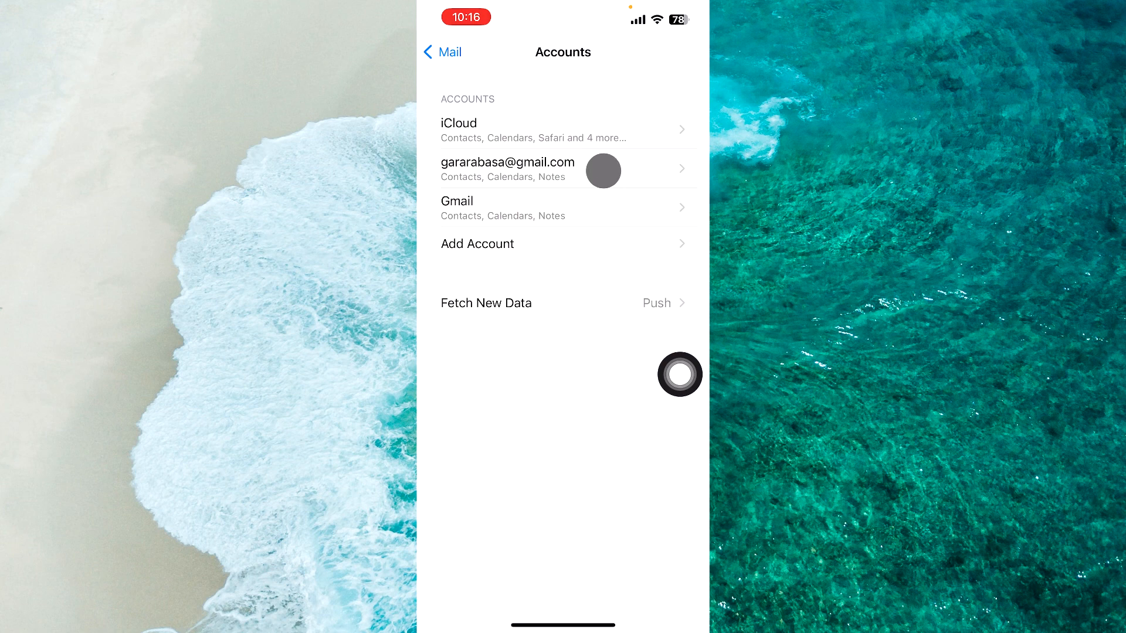
Step: Switch Mail back on for the gmail.com-address account and return to Accounts
{"action": "left_click", "coordinate": [507, 169]}
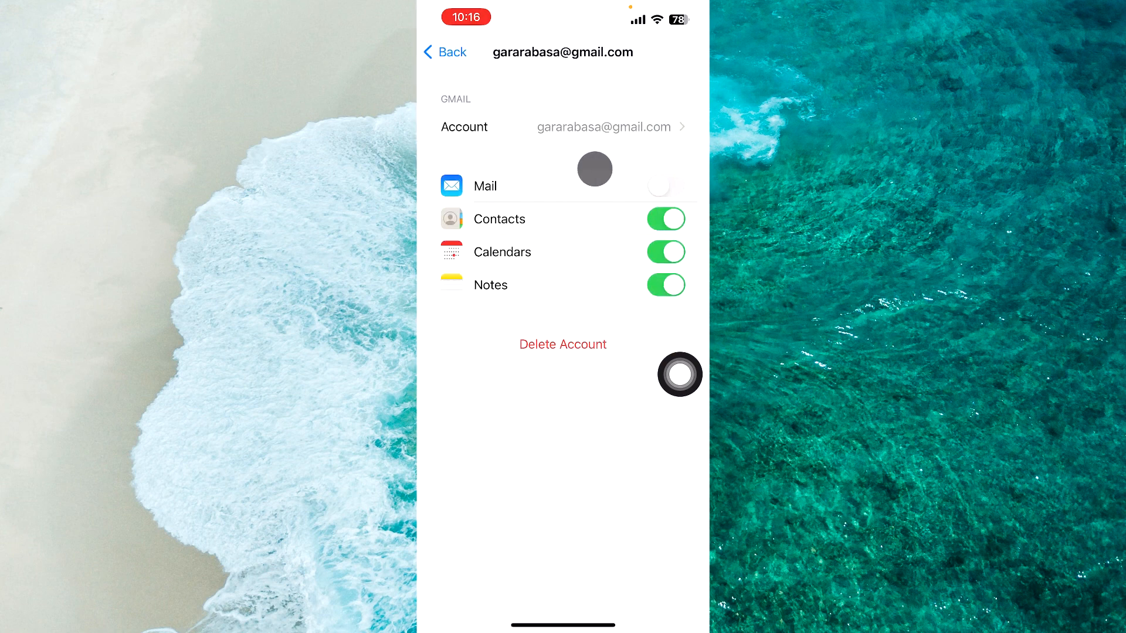
{"action": "mouse_move", "coordinate": [528, 202]}
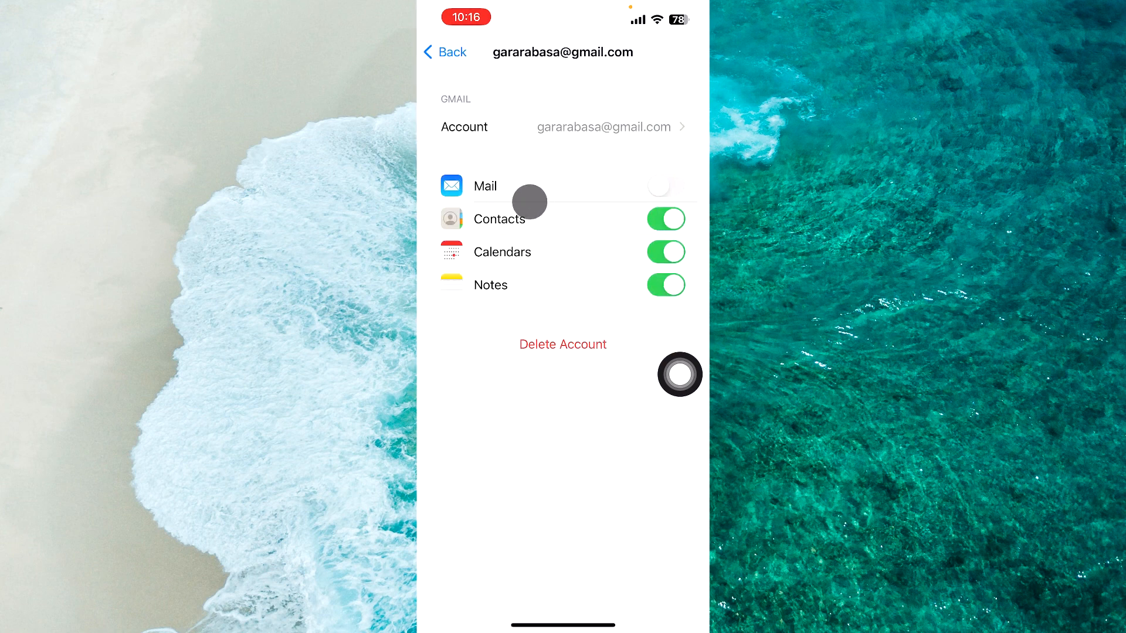
{"action": "left_click", "coordinate": [666, 186]}
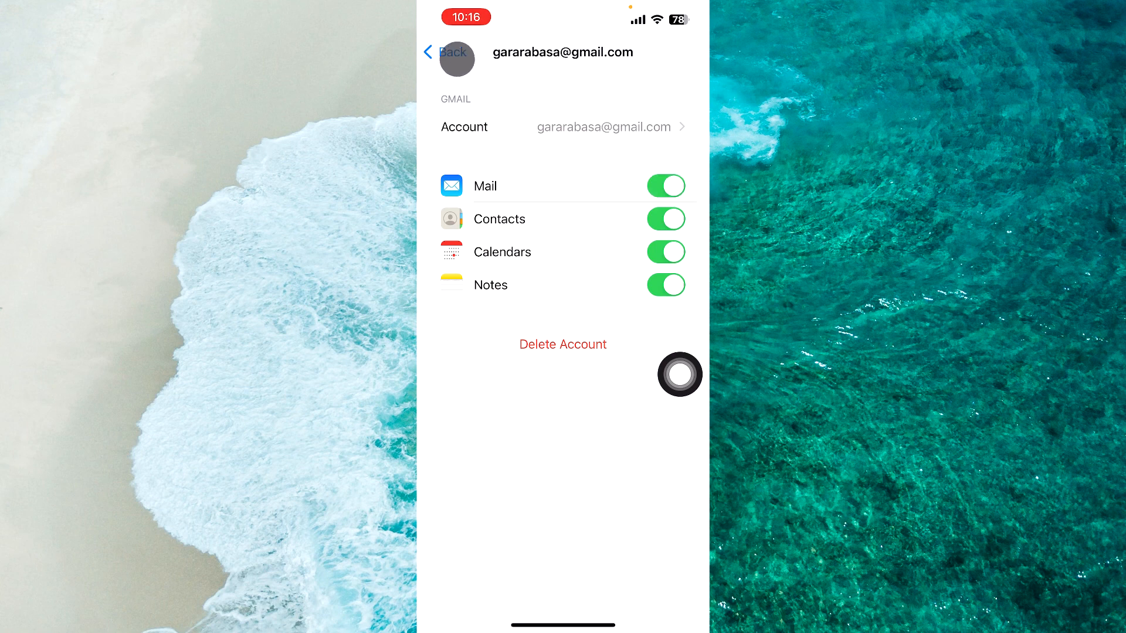
{"action": "left_click", "coordinate": [447, 52]}
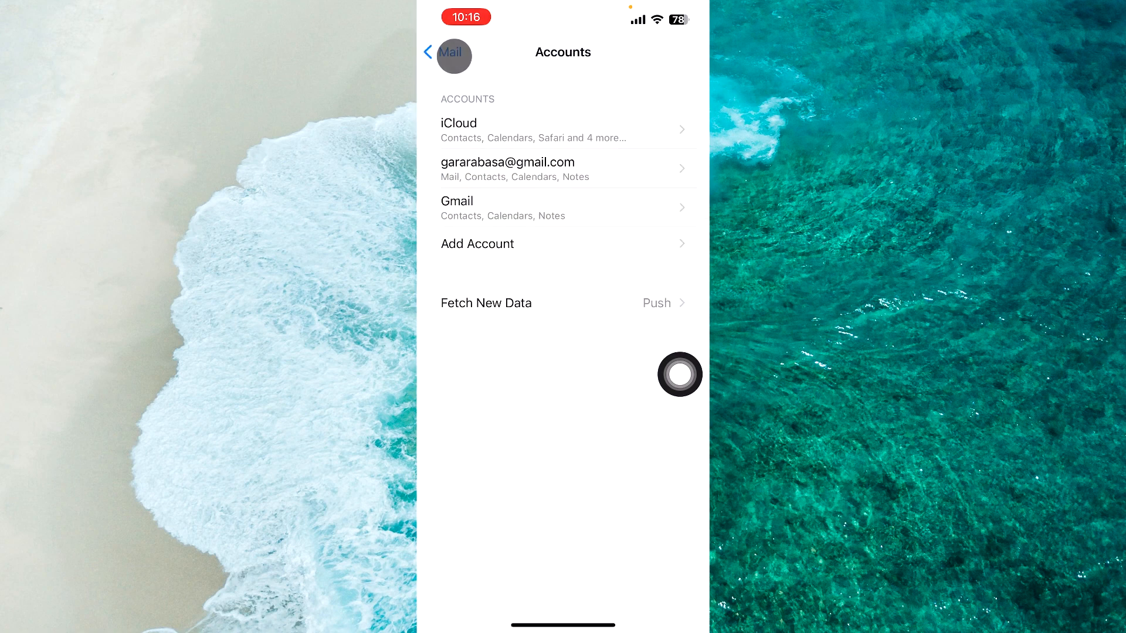